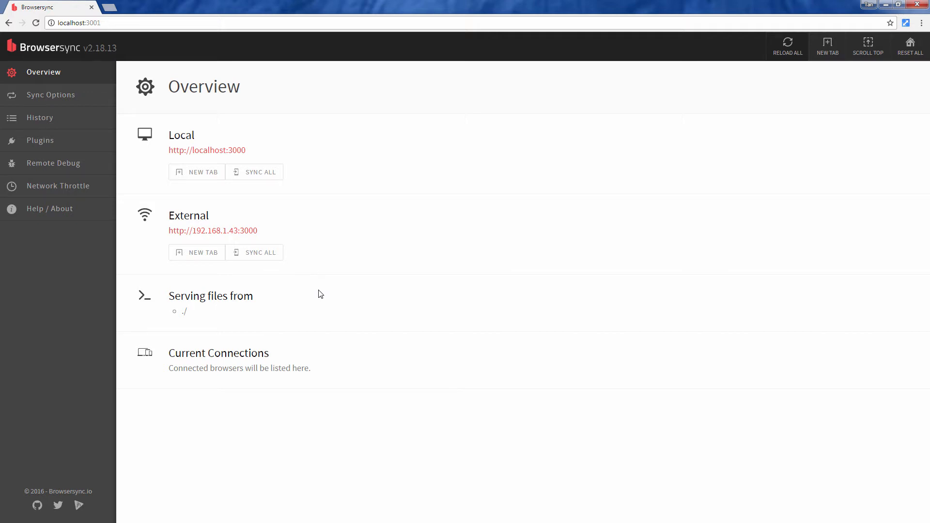
Enter 'browser-sync start --server --files' in Command Prompt at c:\test
left_click(61, 186)
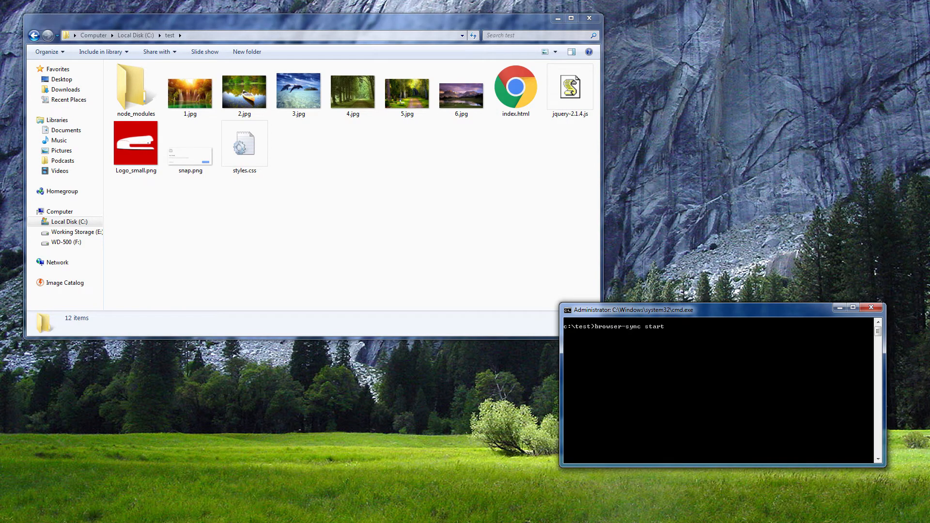
type("--server --fil")
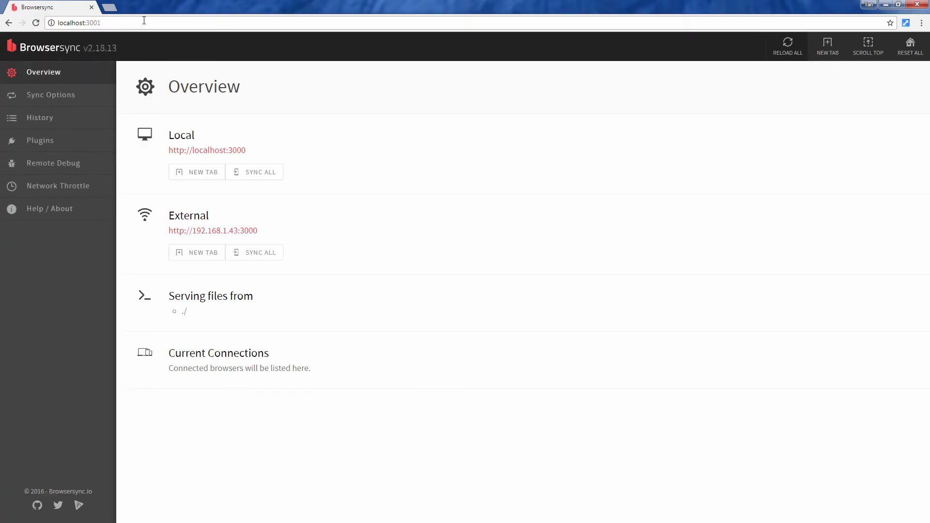
mouse_move(163, 40)
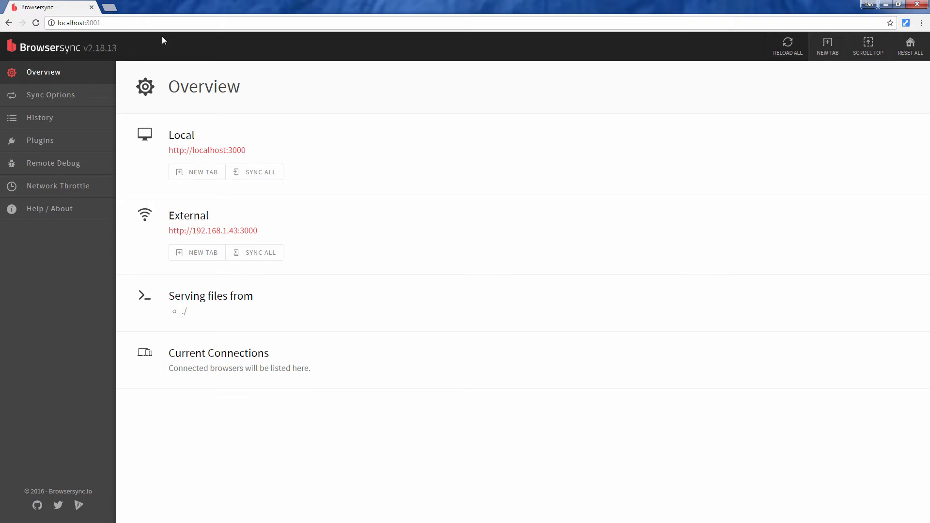
mouse_move(318, 236)
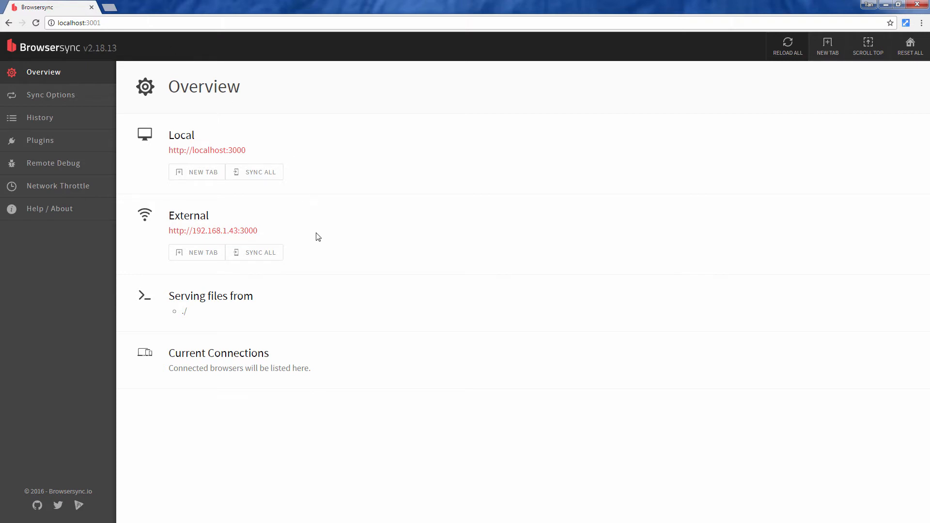
mouse_move(320, 294)
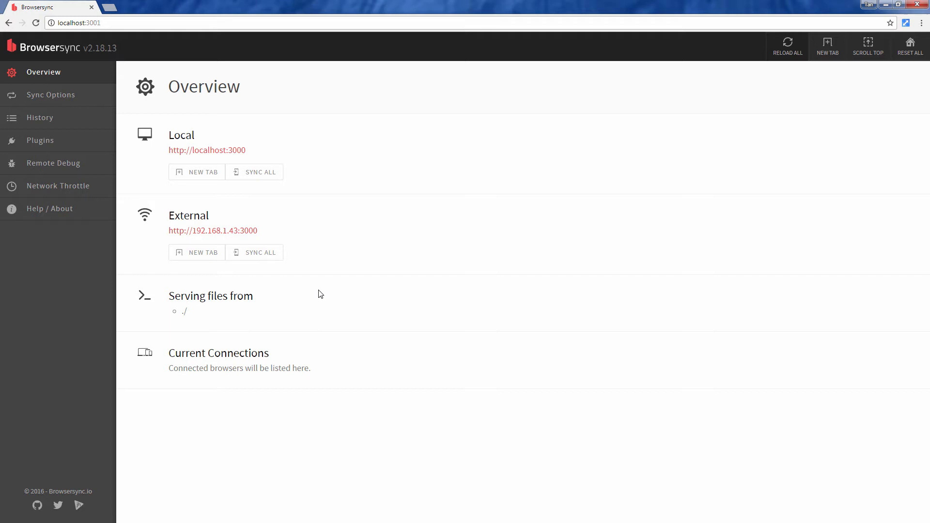
Create throttled servers for Regular 2G on port 3002 and 3G on port 3003
left_click(58, 186)
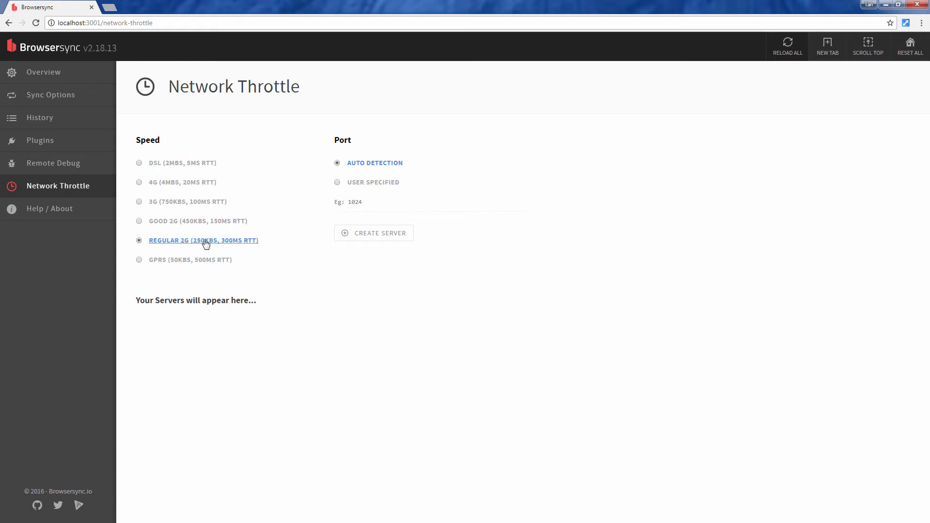
left_click(373, 233)
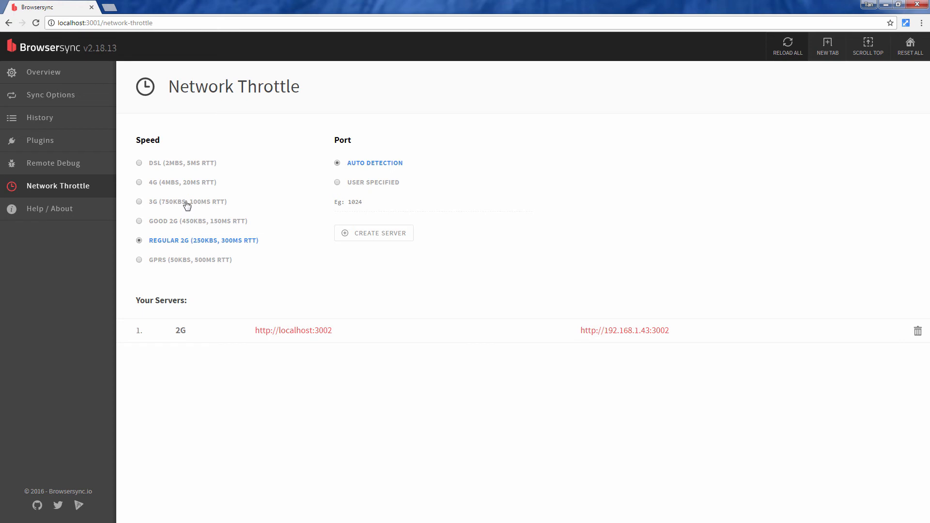
left_click(374, 232)
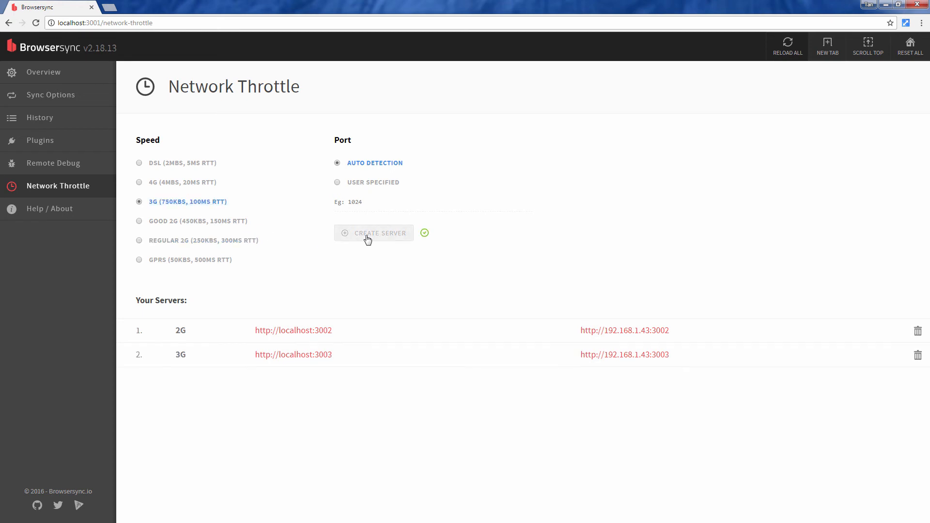
mouse_move(377, 342)
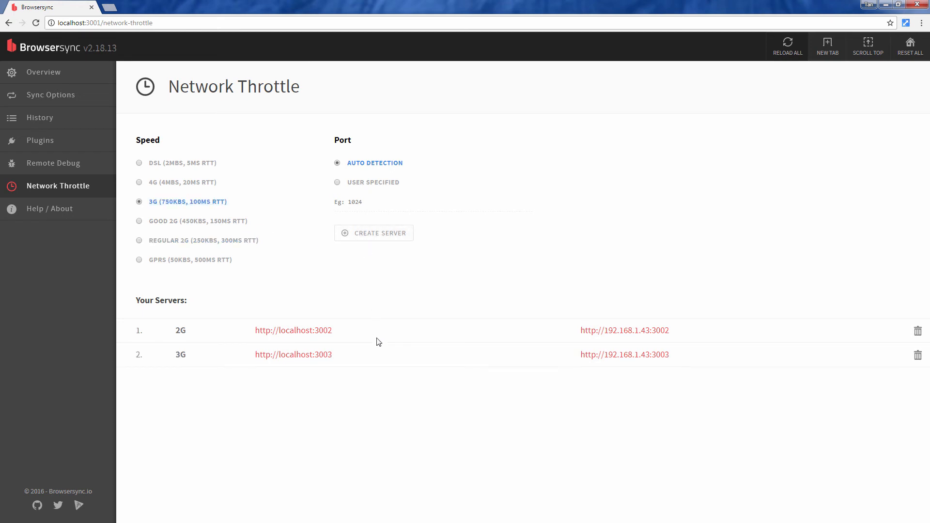